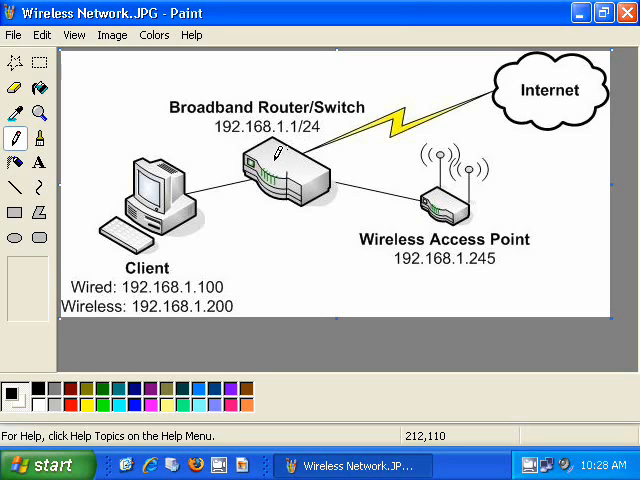
mouse_move(240, 160)
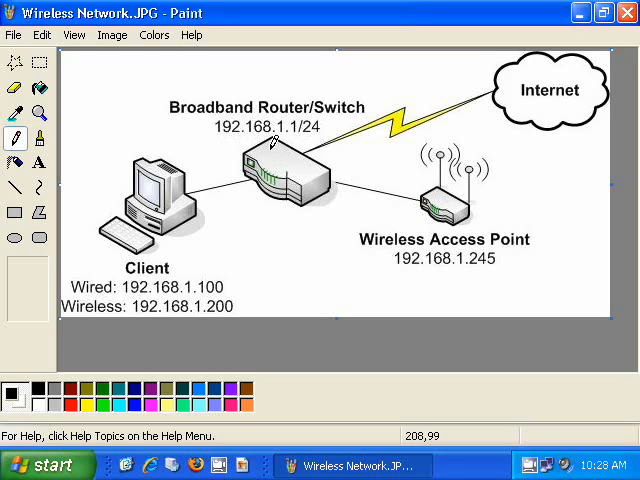
mouse_move(563, 95)
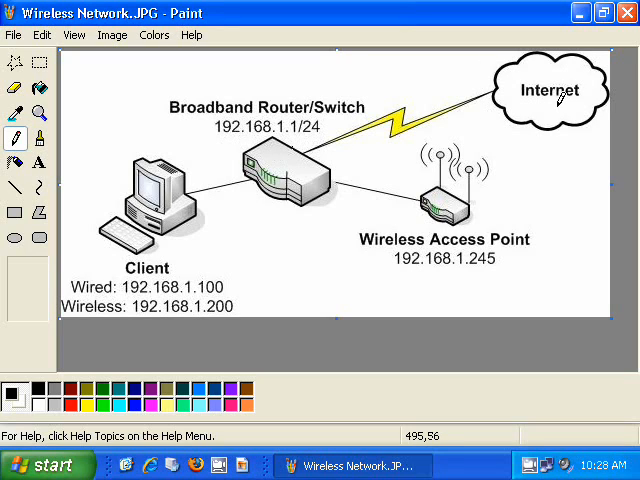
mouse_move(560, 100)
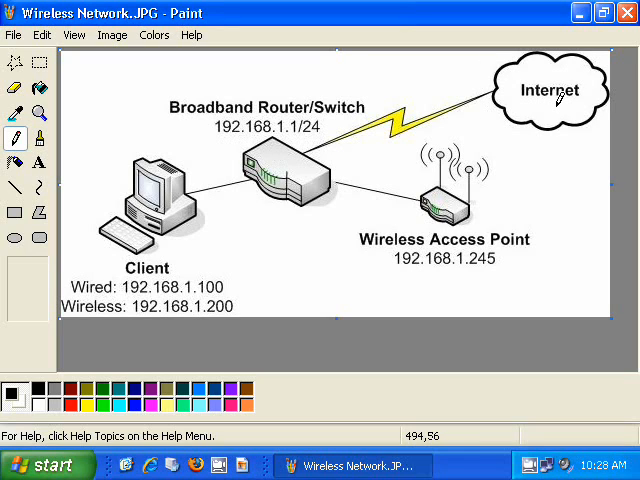
mouse_move(455, 268)
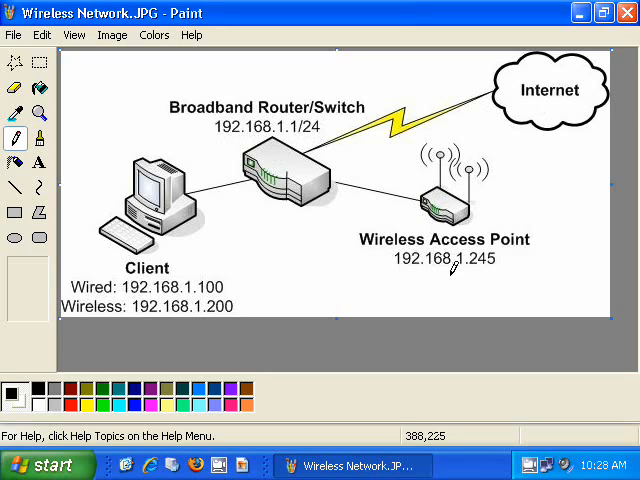
mouse_move(415, 277)
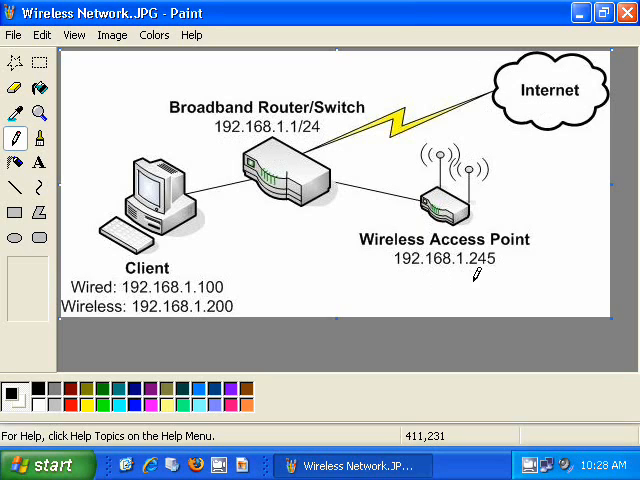
mouse_move(250, 282)
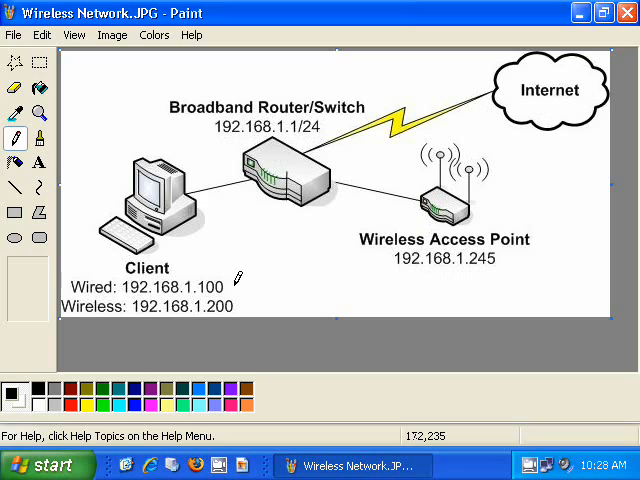
mouse_move(263, 287)
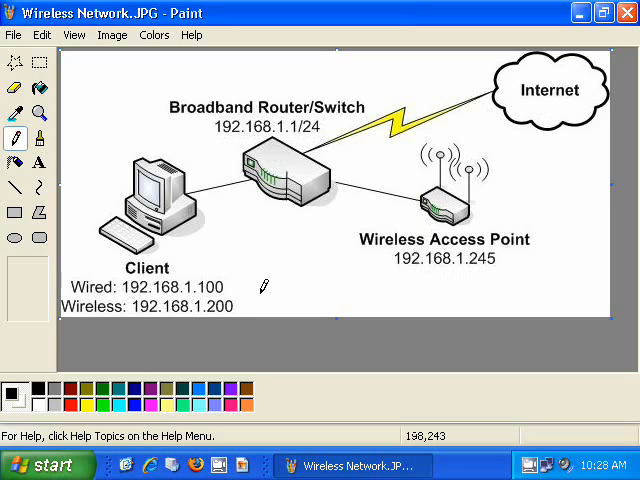
mouse_move(242, 300)
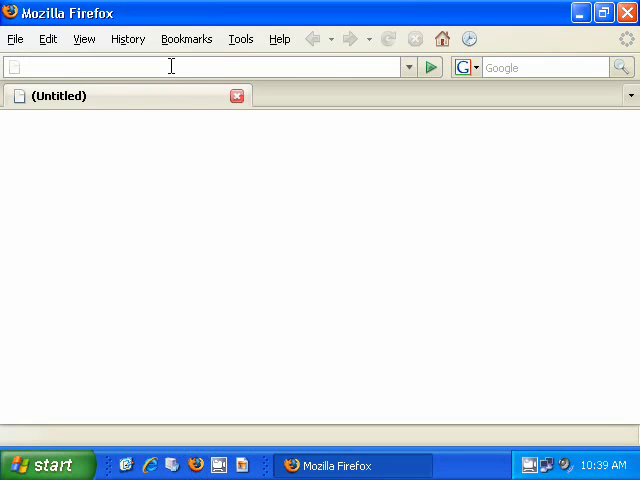
Step: Load the access point's configuration page at 192.168.1.245
text(192.168.1)
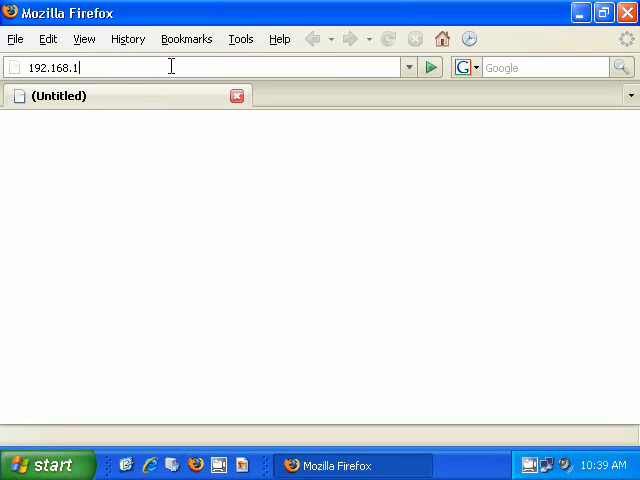
text(245)
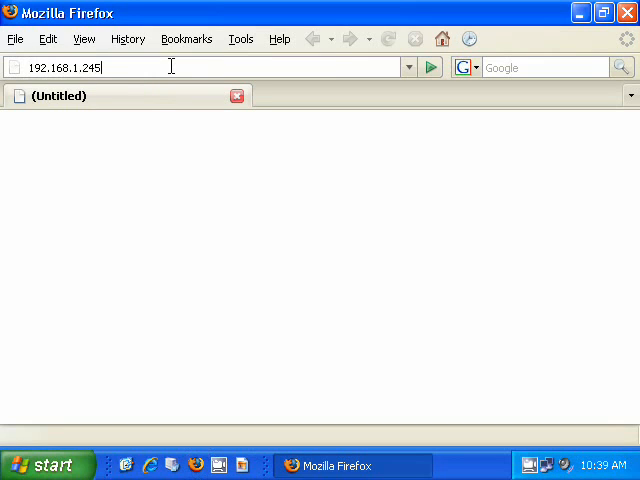
key(Return)
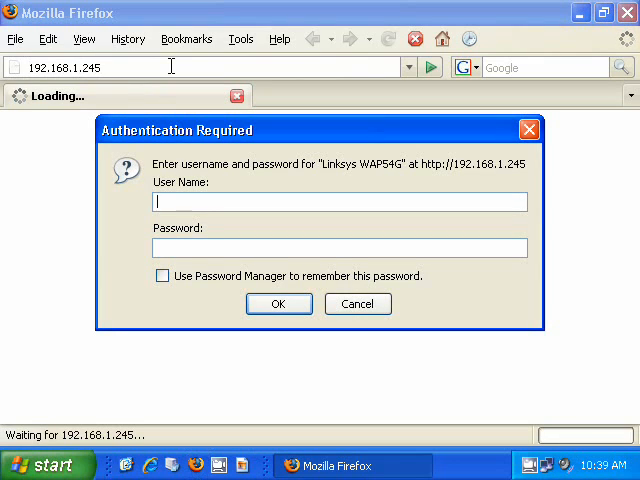
click(340, 247)
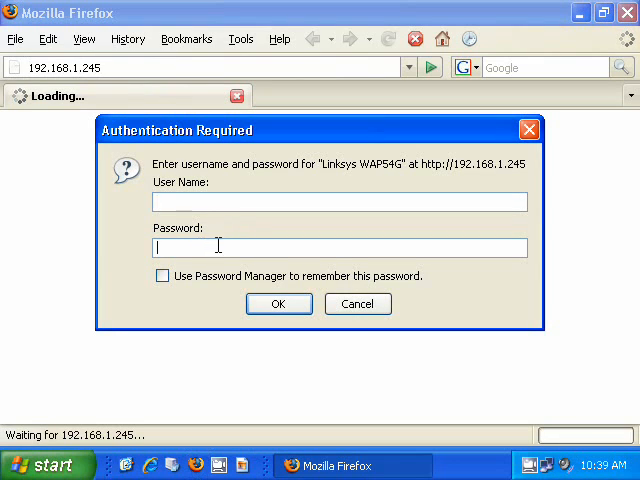
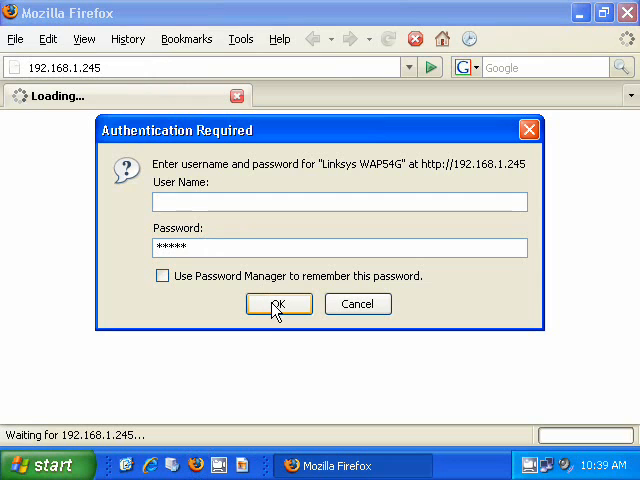
click(278, 304)
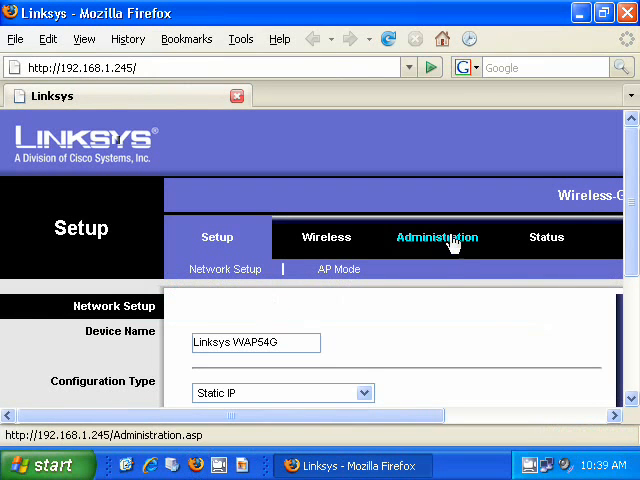
Step: Enter a new AP password on the Administration page and save the settings
click(437, 237)
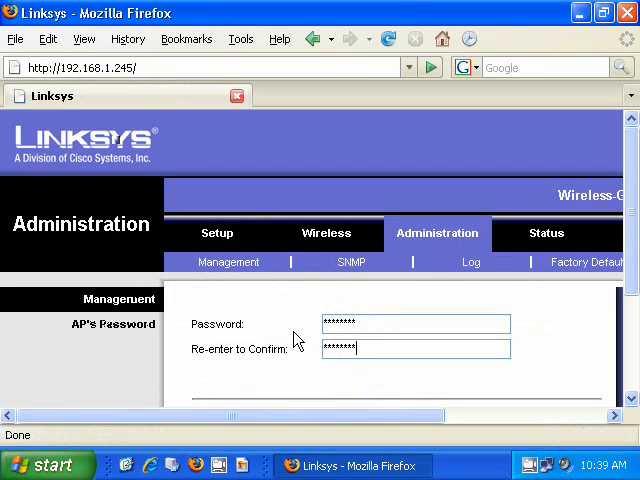
scroll(down, 3)
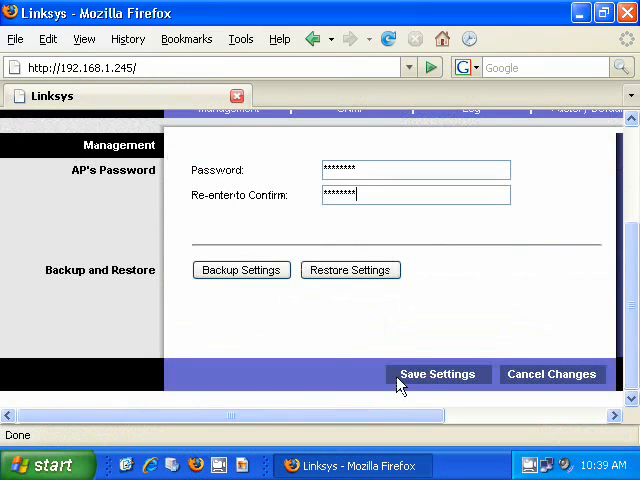
click(437, 374)
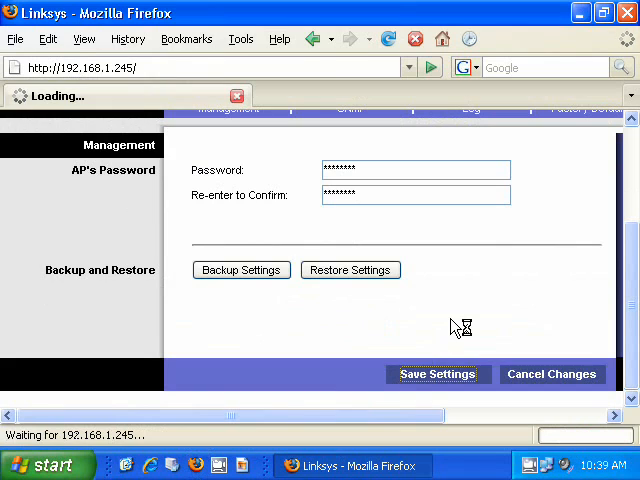
click(435, 374)
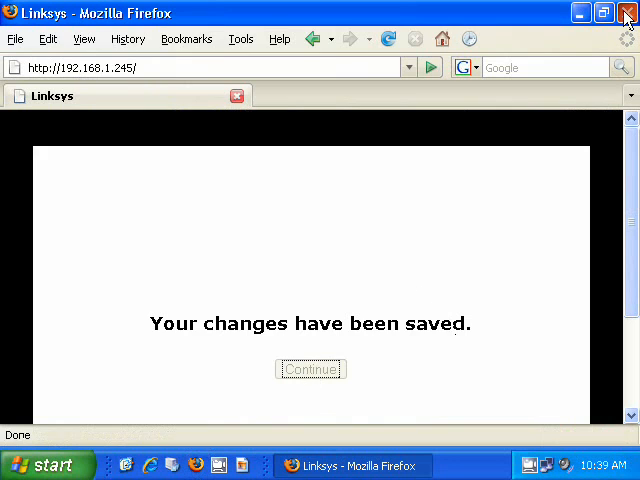
click(627, 13)
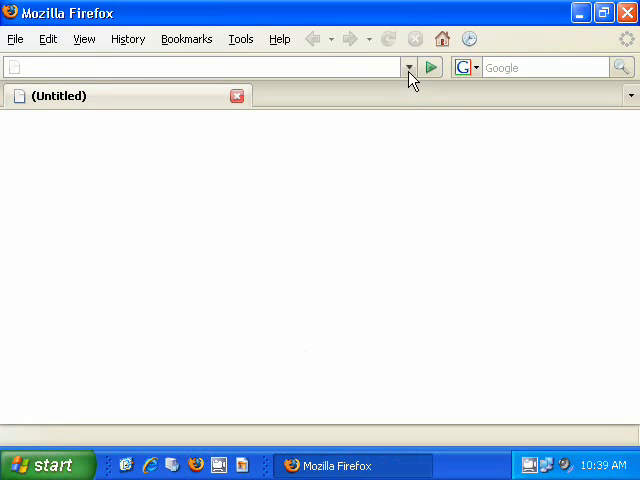
text(http://192.168.1.245/)
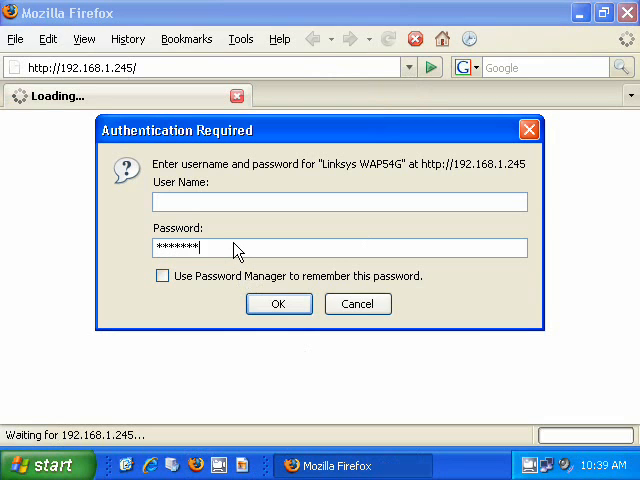
click(278, 303)
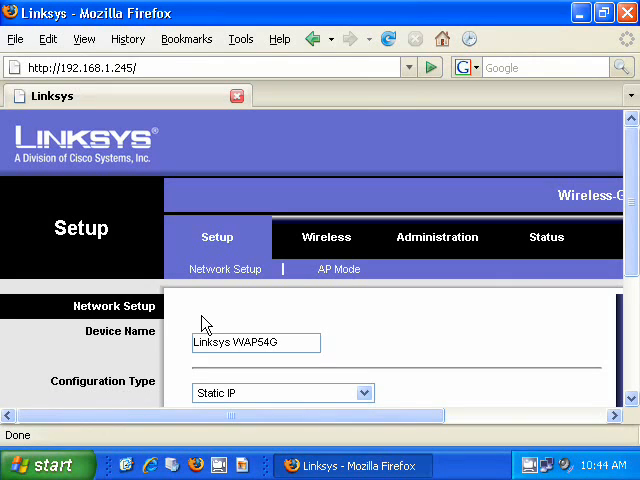
Step: Set the Network Name (SSID) to 'Testlab' on the Basic Wireless Settings page
click(326, 237)
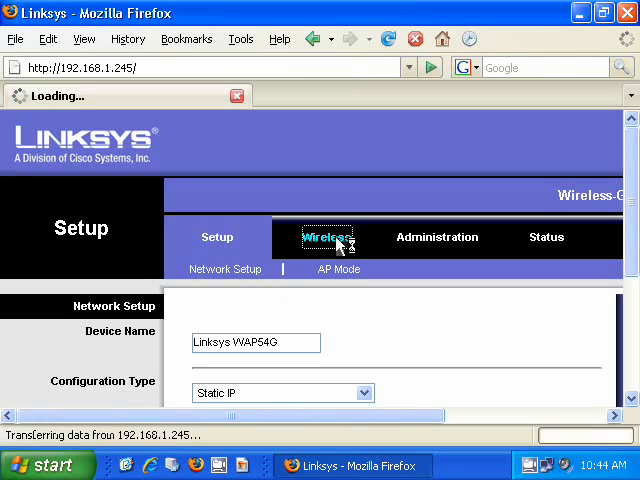
click(326, 237)
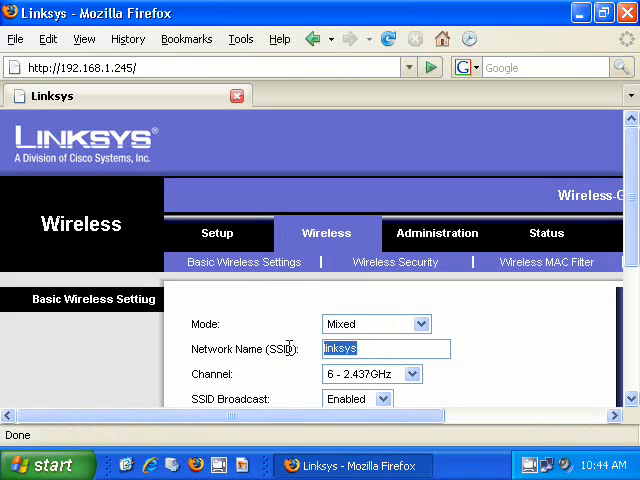
text(Testlab)
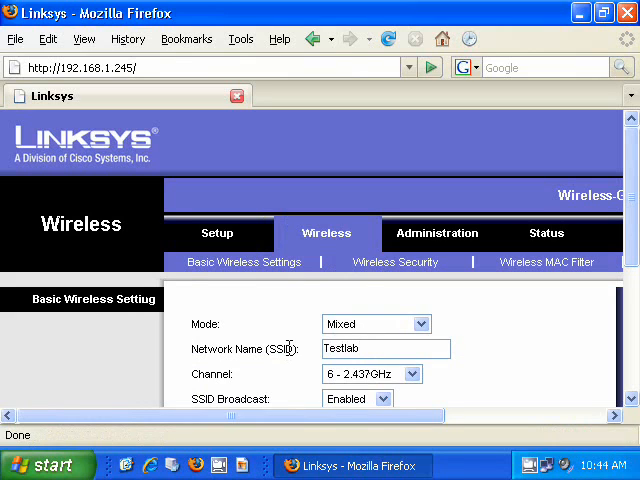
click(386, 348)
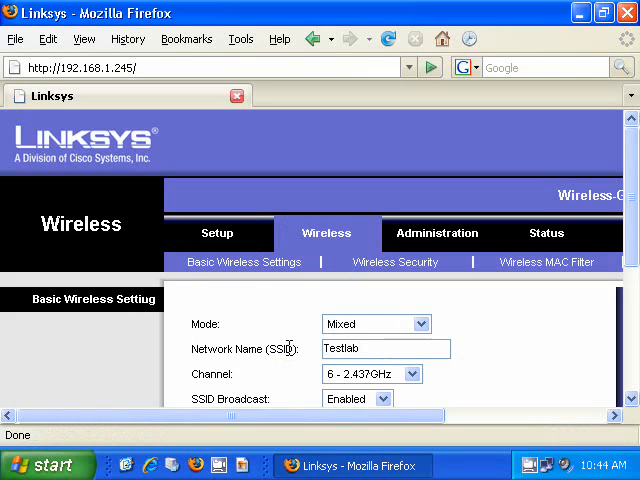
click(385, 348)
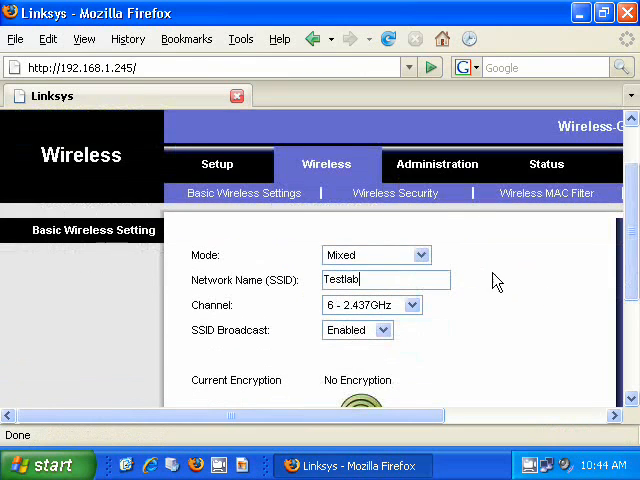
click(421, 255)
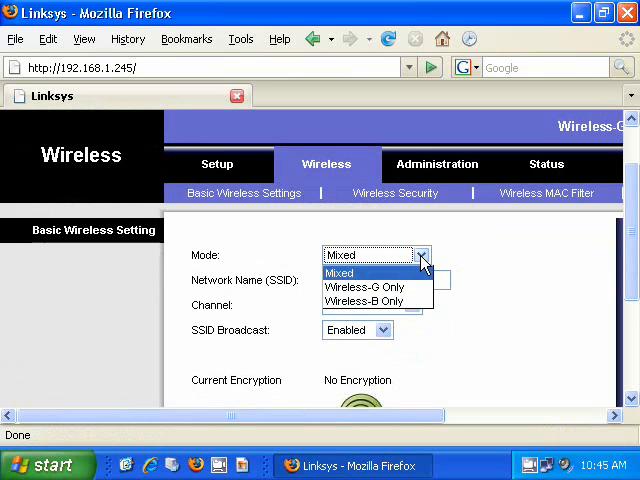
mouse_move(365, 287)
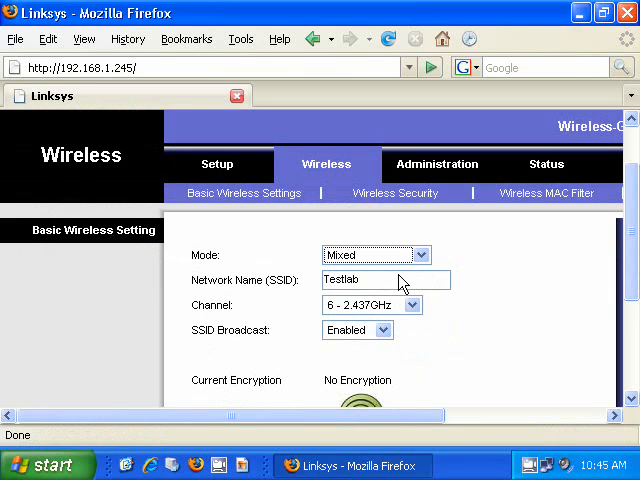
mouse_move(451, 322)
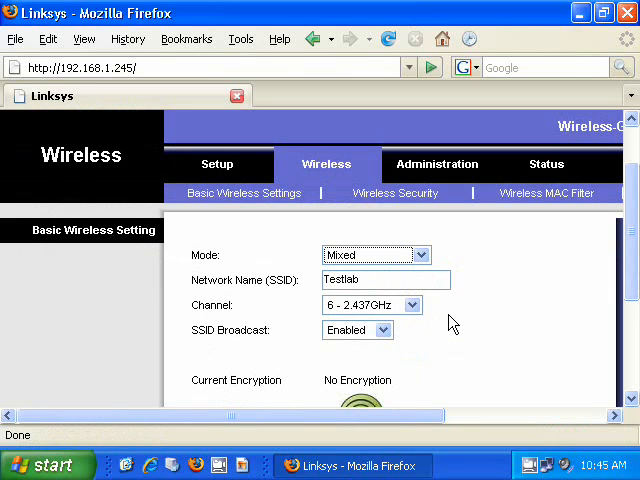
click(410, 305)
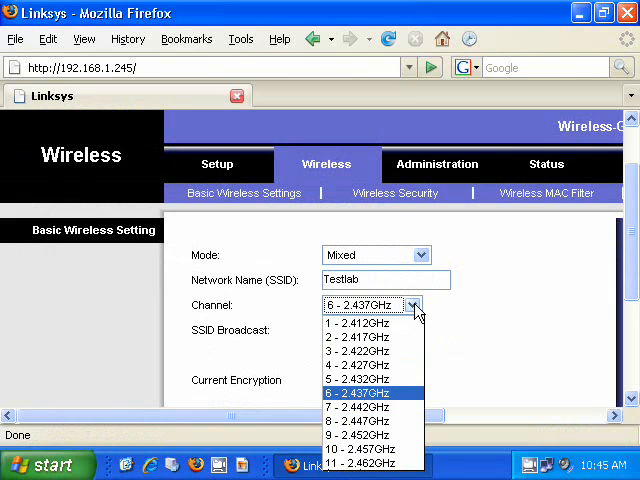
click(372, 393)
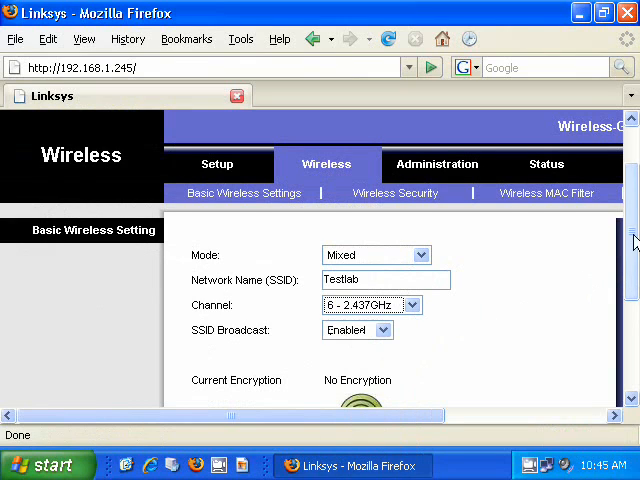
scroll(up, 3)
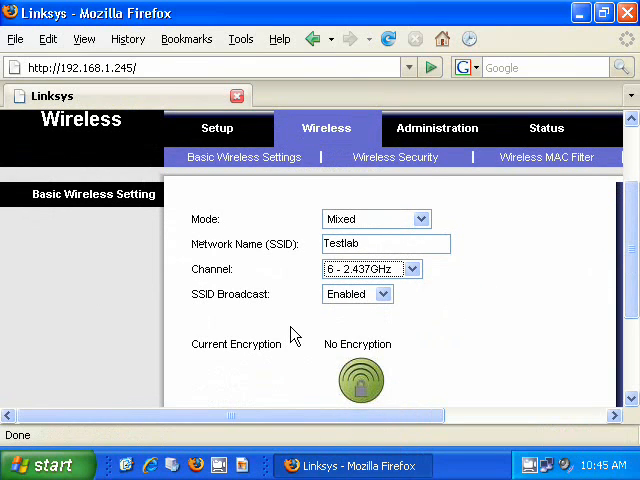
mouse_move(341, 321)
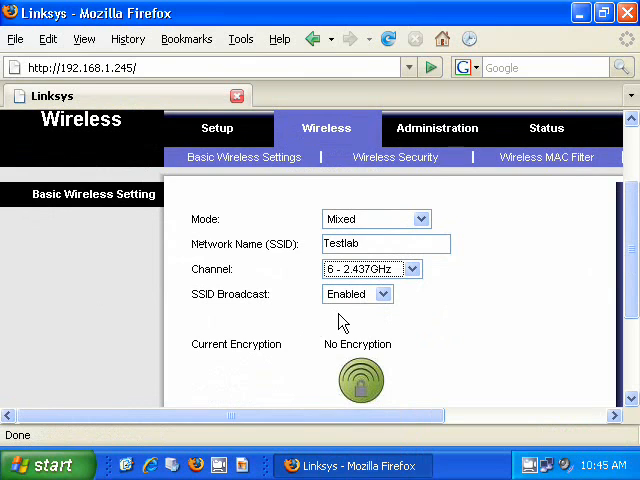
click(381, 293)
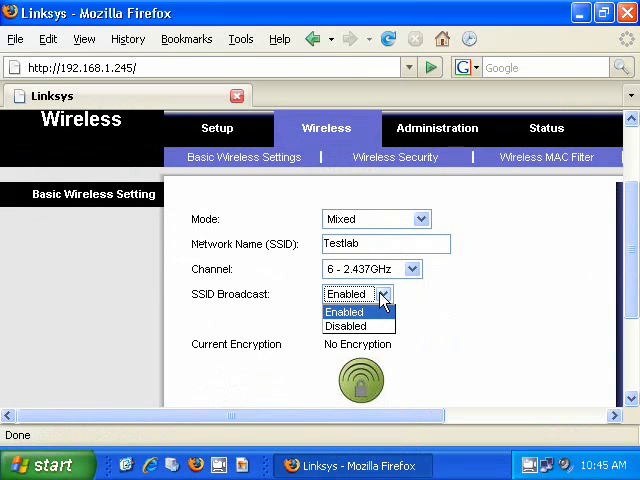
mouse_move(358, 326)
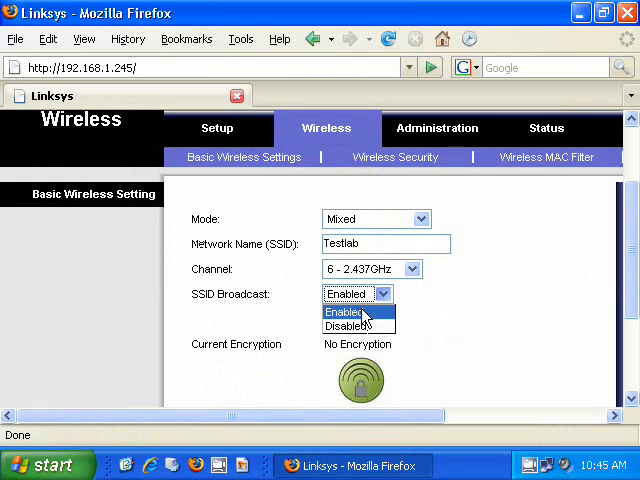
click(345, 312)
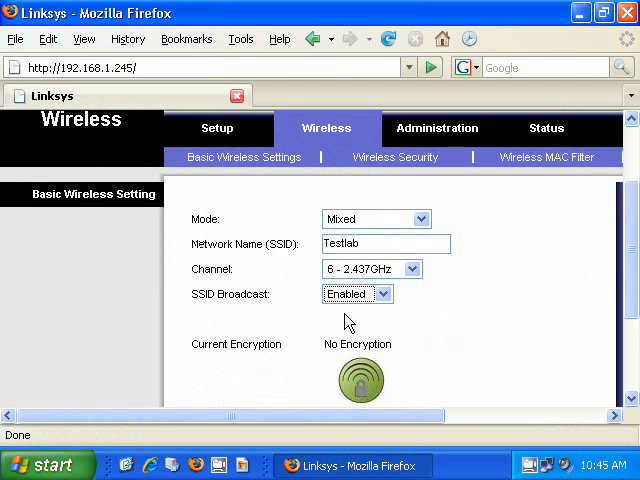
Step: Save the Testlab wireless settings and close Firefox
scroll(down, 3)
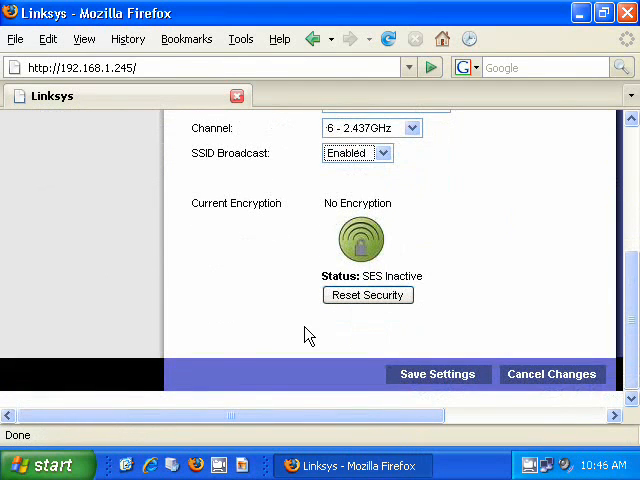
click(437, 373)
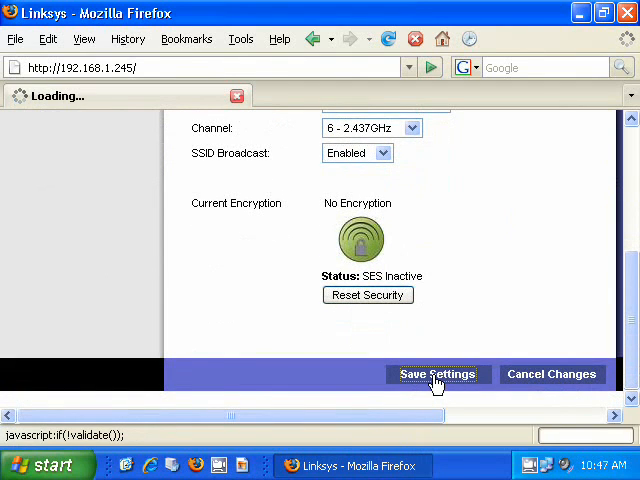
click(436, 374)
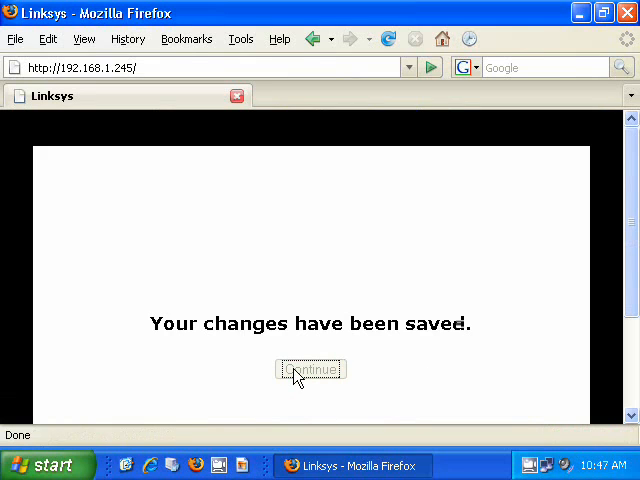
mouse_move(627, 12)
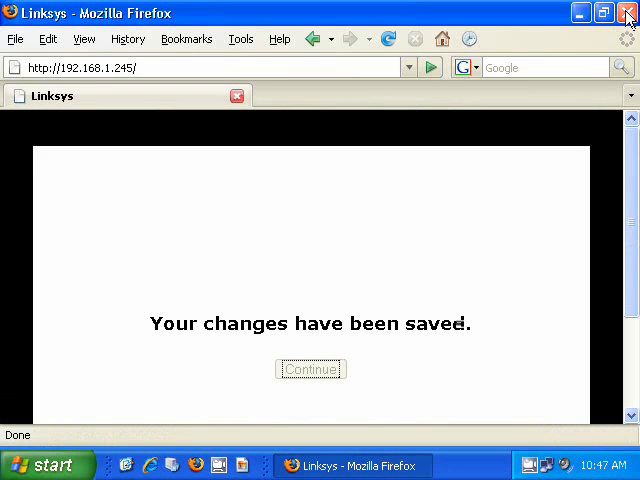
click(627, 13)
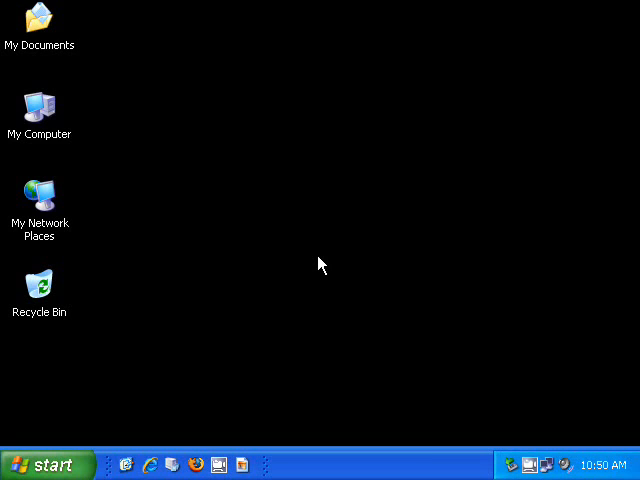
mouse_move(330, 286)
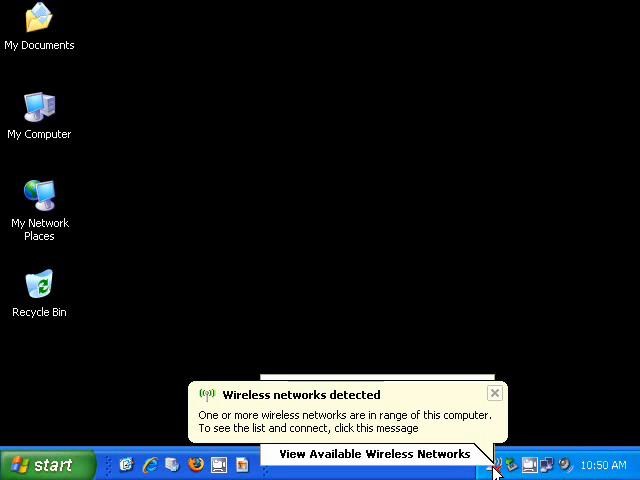
Step: Open Network Connections from the system tray network icon
click(494, 392)
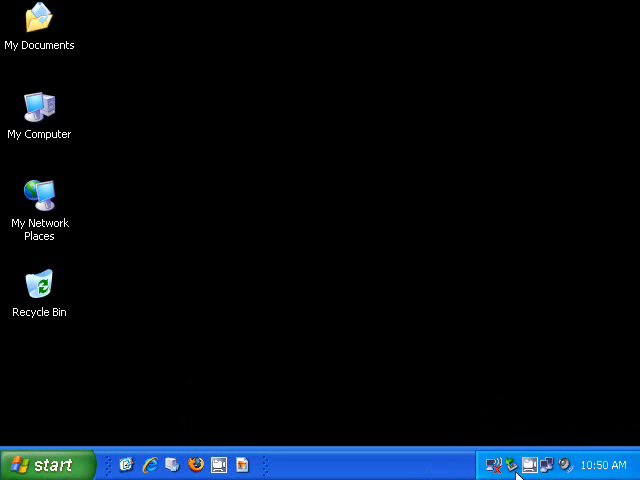
mouse_move(403, 418)
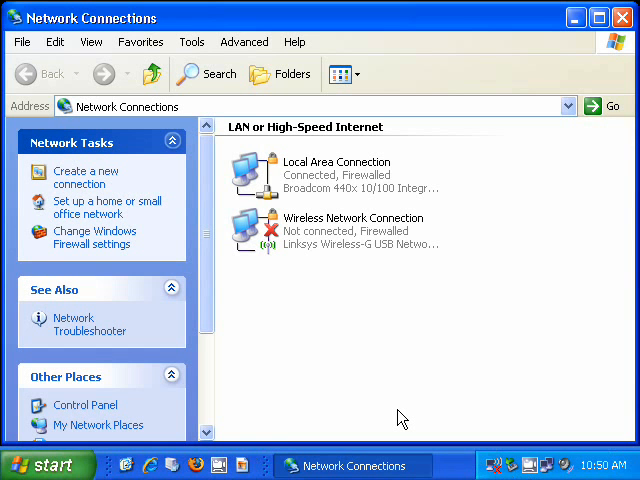
Step: Open the Wireless Network Connection Properties dialog on its General tab
click(355, 231)
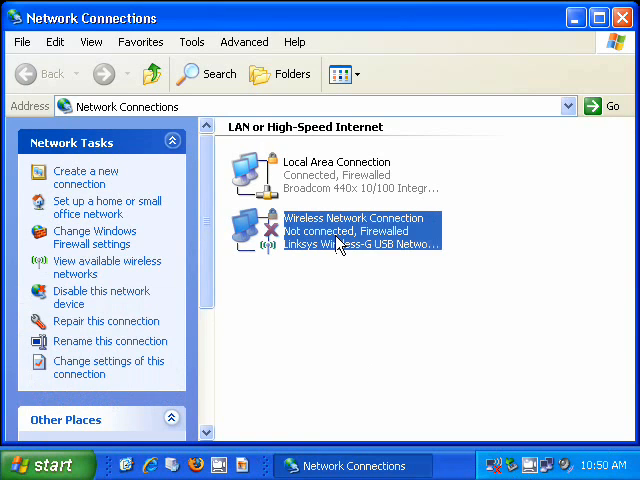
mouse_move(432, 410)
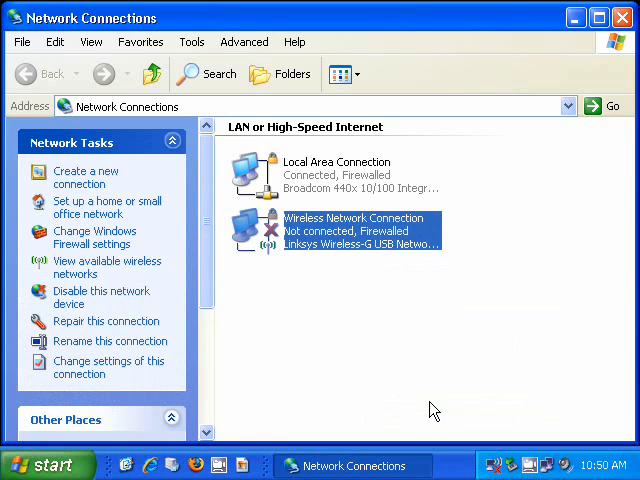
click(404, 380)
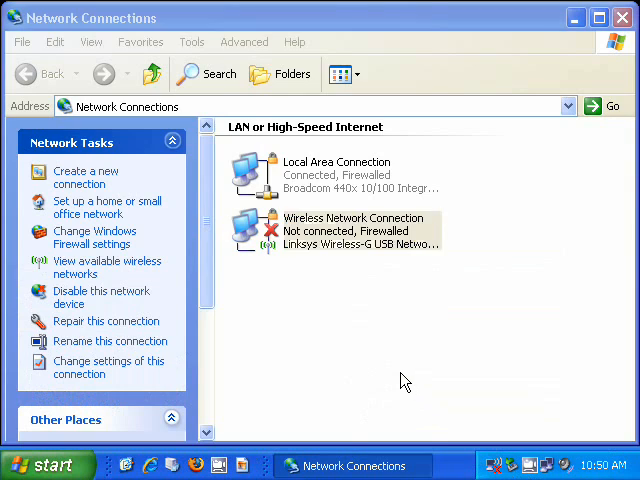
double_click(360, 230)
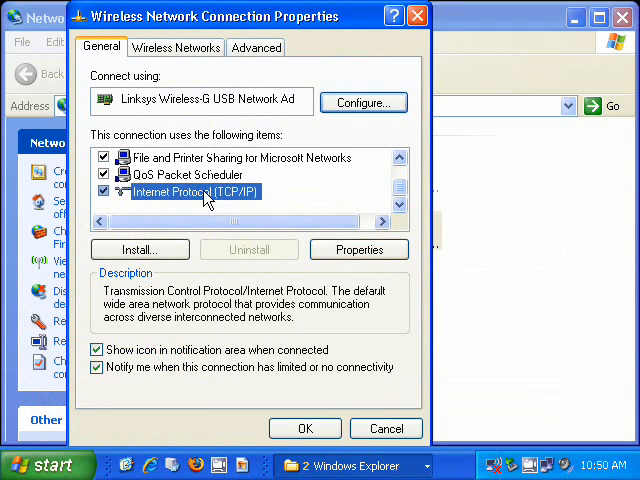
Step: Enter static IP 192.168.1.200, mask 255.255.255.0, gateway and DNS 192.168.1.1 in TCP/IP Properties
click(358, 249)
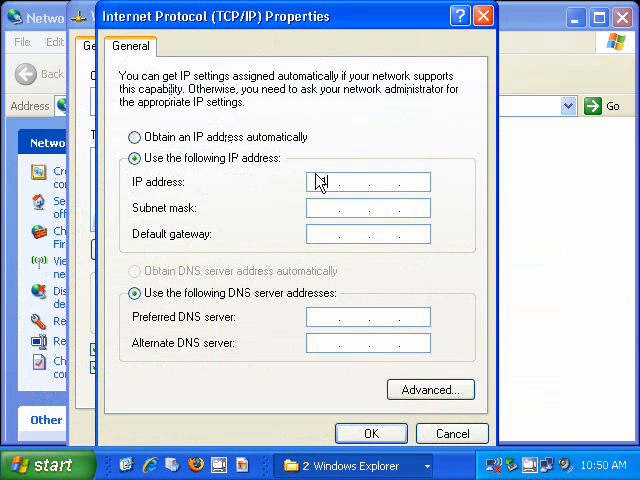
text(192.168.1)
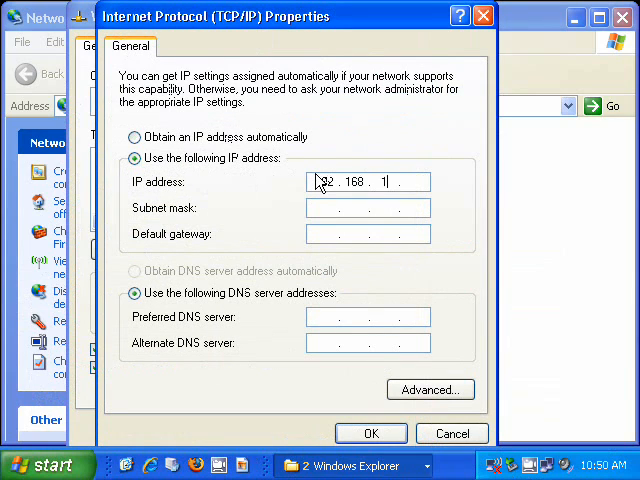
text(200)
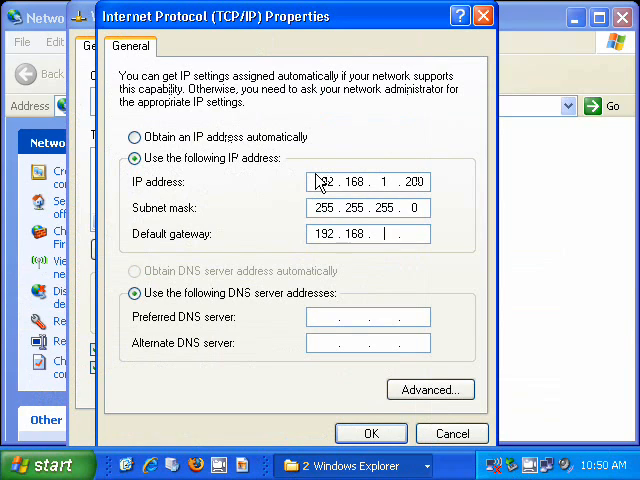
text(1)
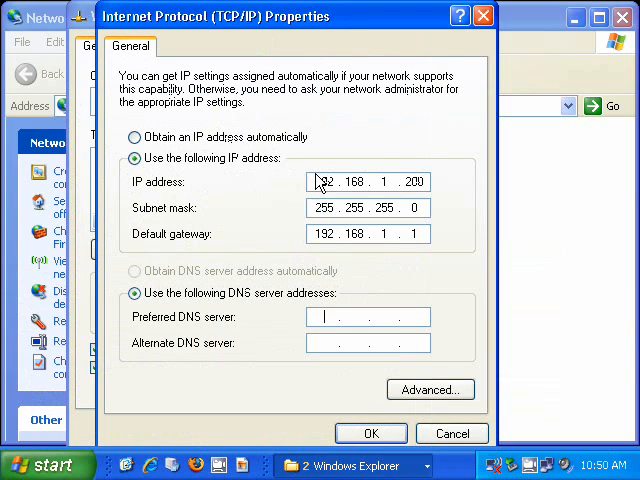
text(192.168.)
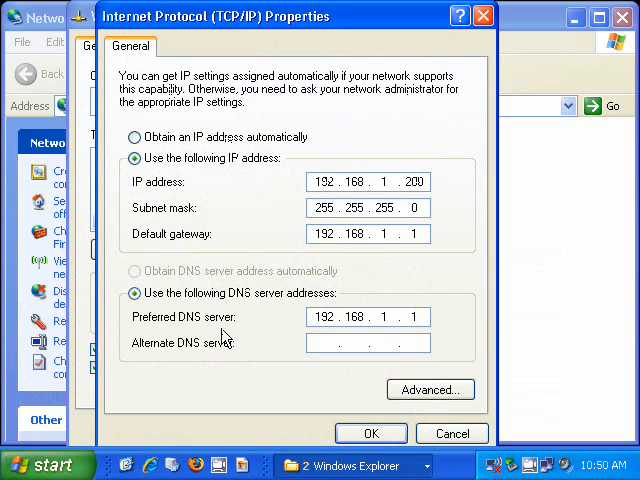
Step: Confirm the static IP settings and close the connection properties
click(370, 433)
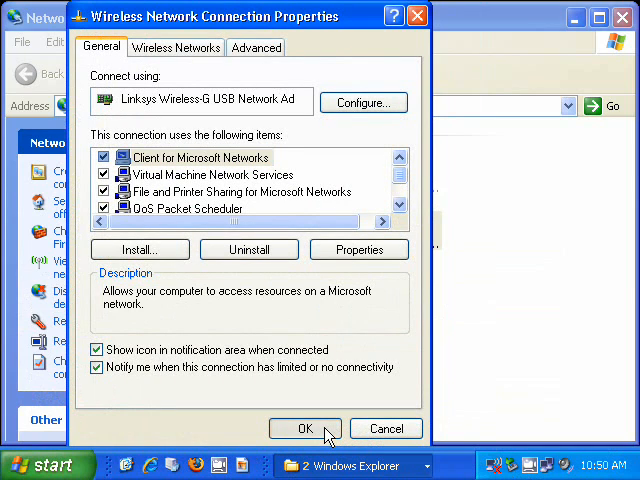
click(305, 428)
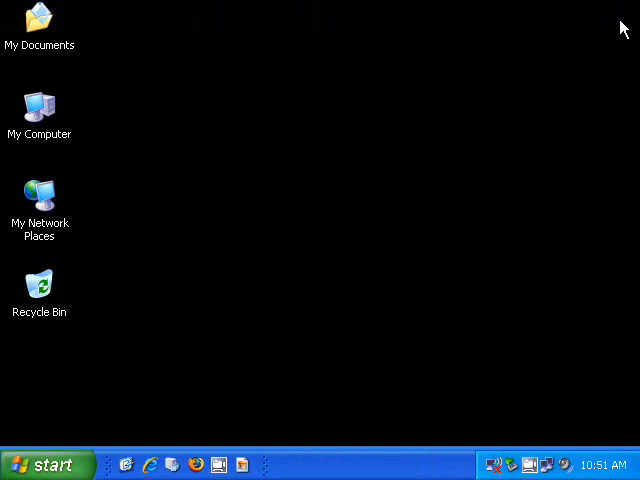
mouse_move(490, 435)
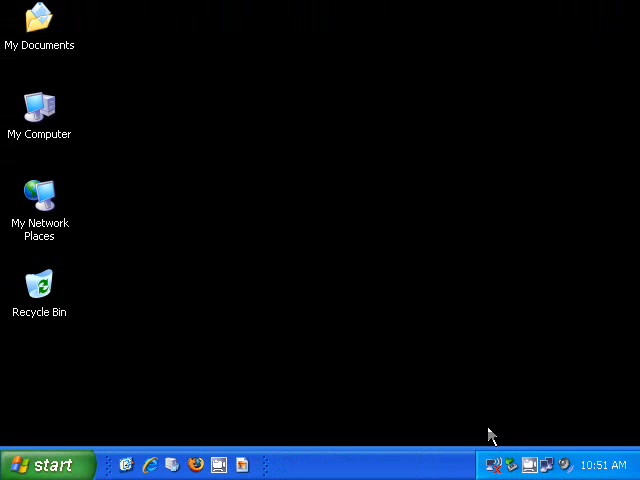
Step: View Available Wireless Networks from the tray wireless icon
right_click(497, 465)
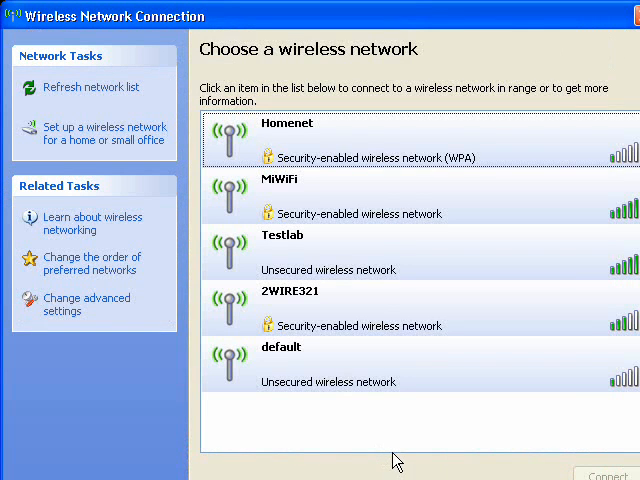
mouse_move(335, 428)
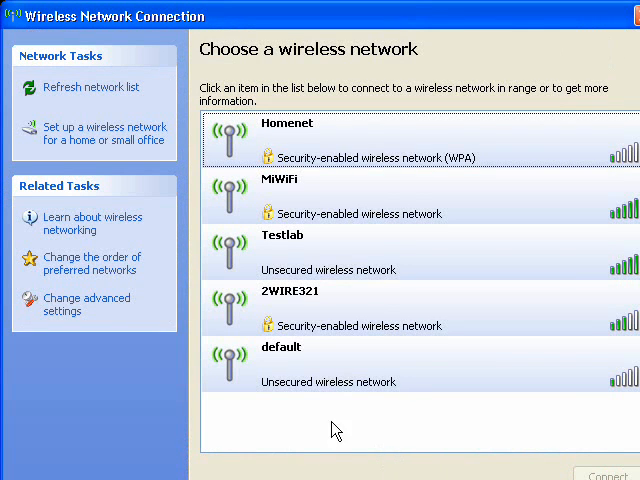
mouse_move(262, 230)
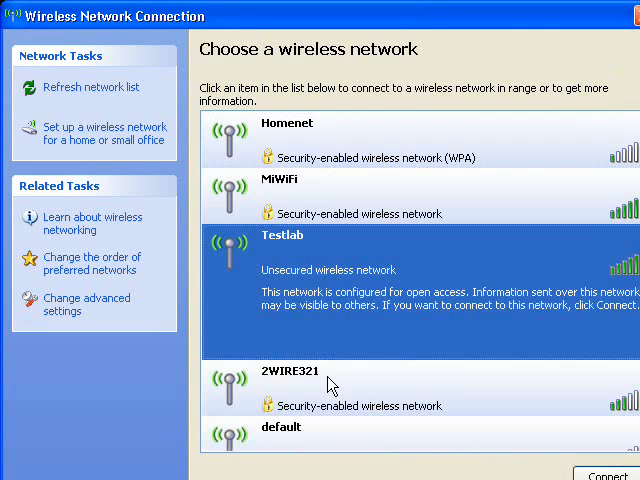
mouse_move(315, 265)
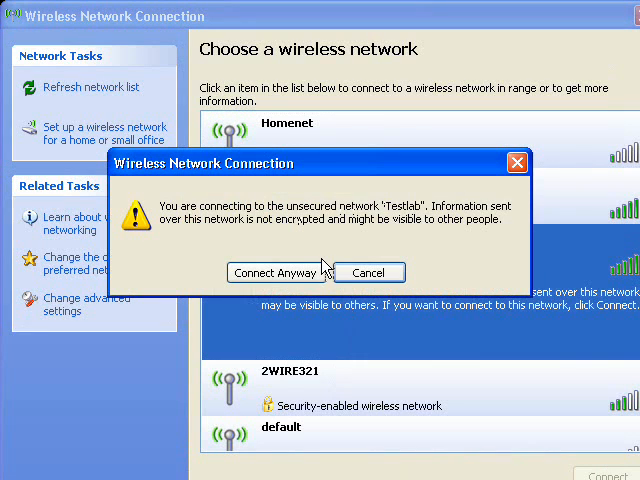
mouse_move(340, 235)
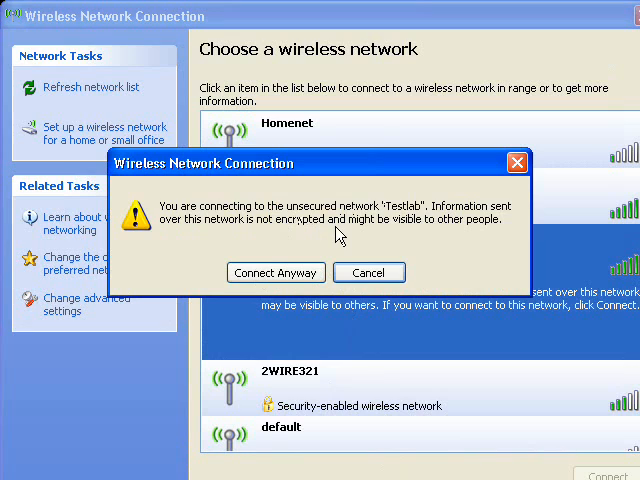
mouse_move(325, 245)
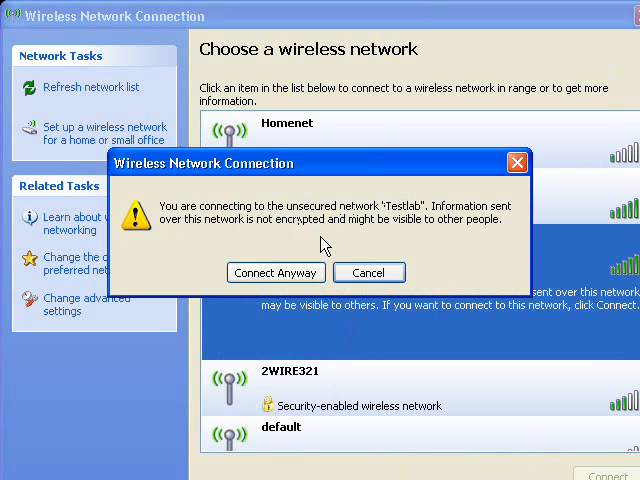
mouse_move(275, 272)
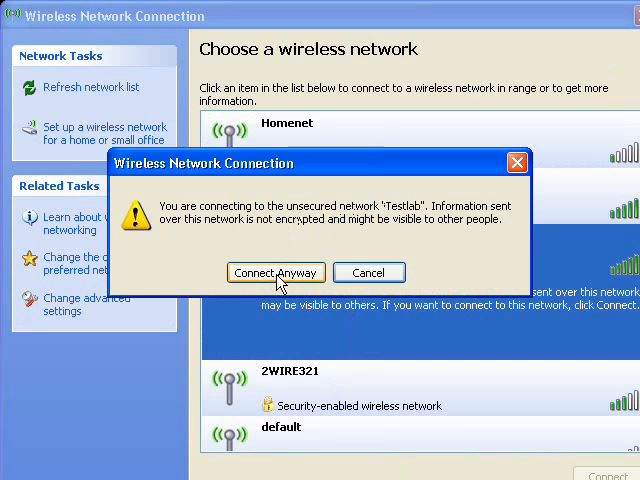
Step: Connect to the unsecured Testlab network anyway and close the network list
click(276, 272)
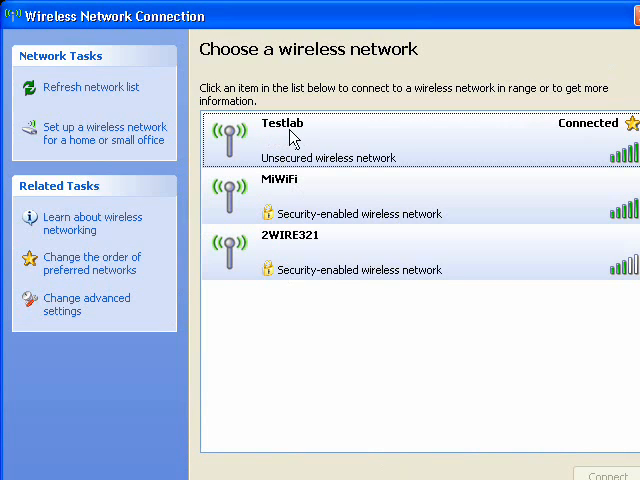
mouse_move(610, 145)
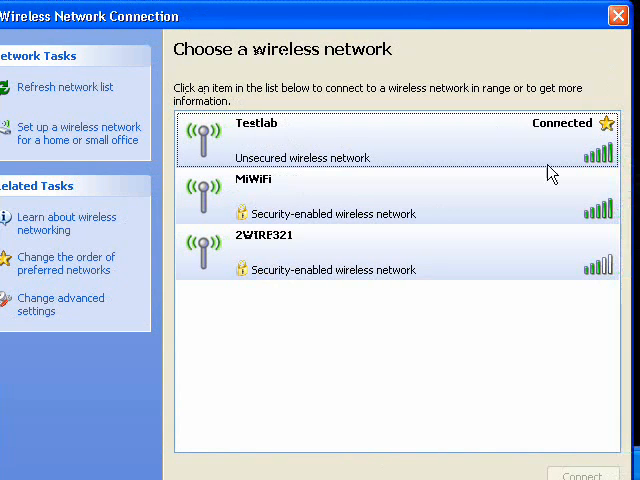
mouse_move(627, 15)
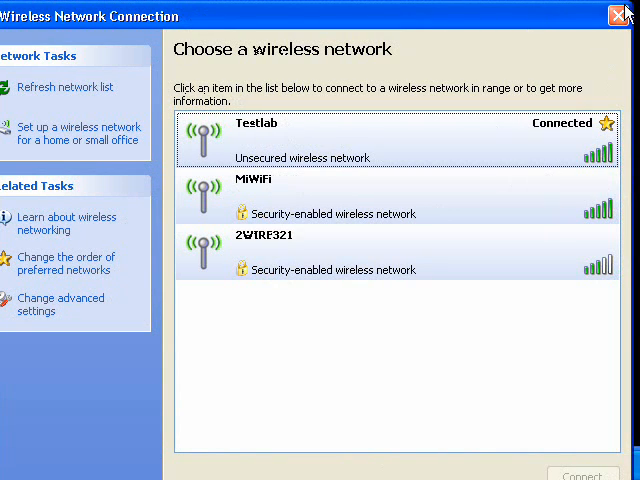
click(627, 16)
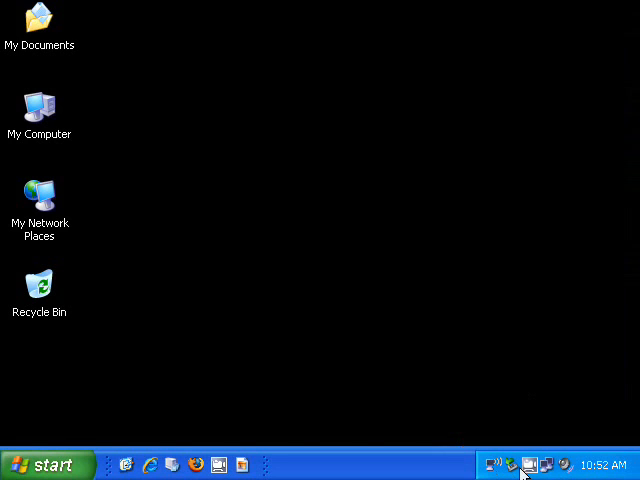
Step: Check the tray status balloon showing Testlab connected with excellent signal strength
right_click(524, 466)
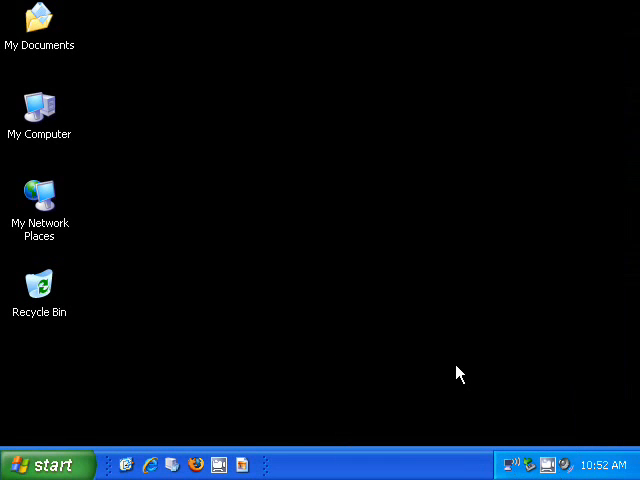
mouse_move(502, 448)
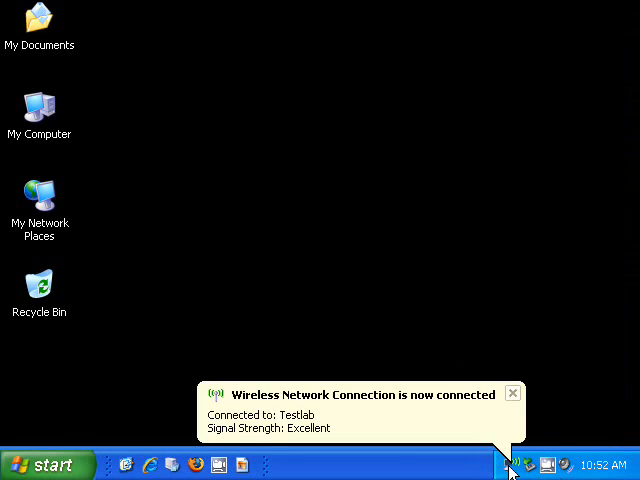
mouse_move(255, 299)
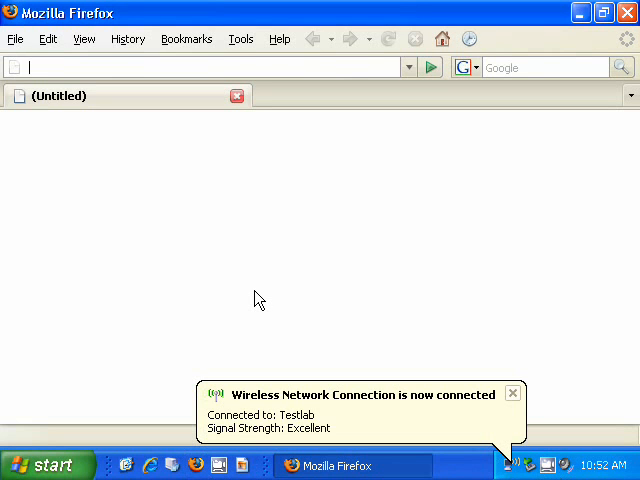
mouse_move(230, 66)
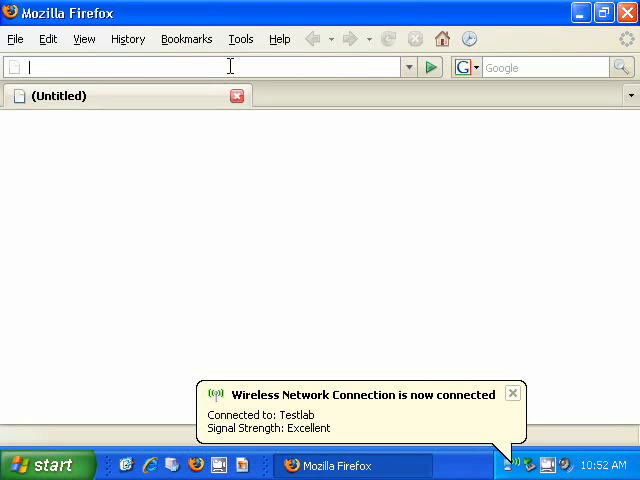
Step: Load the Google homepage by entering 'googl' in the address bar
text(googl)
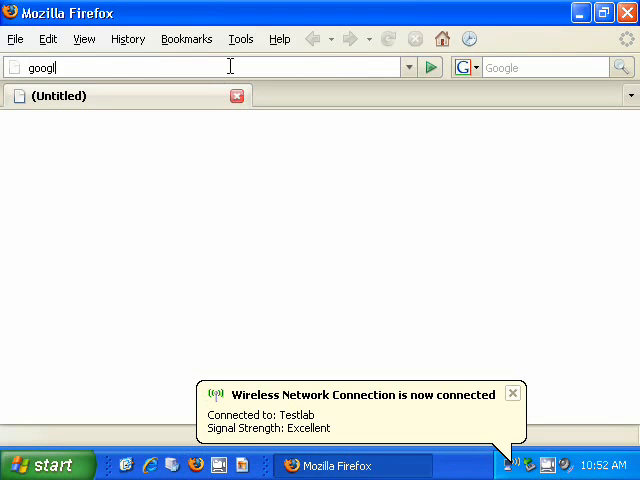
key(Return)
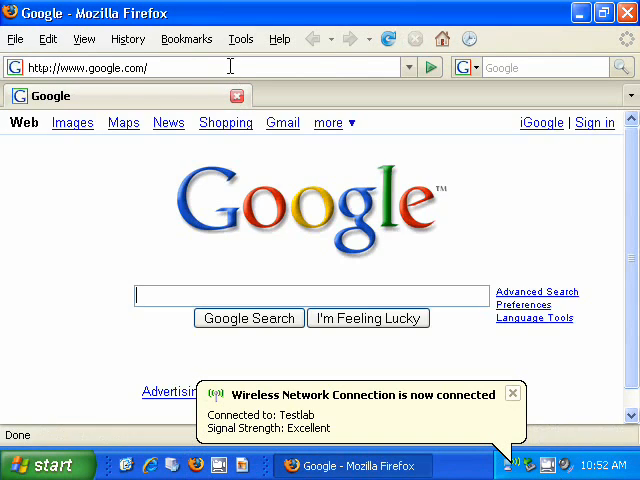